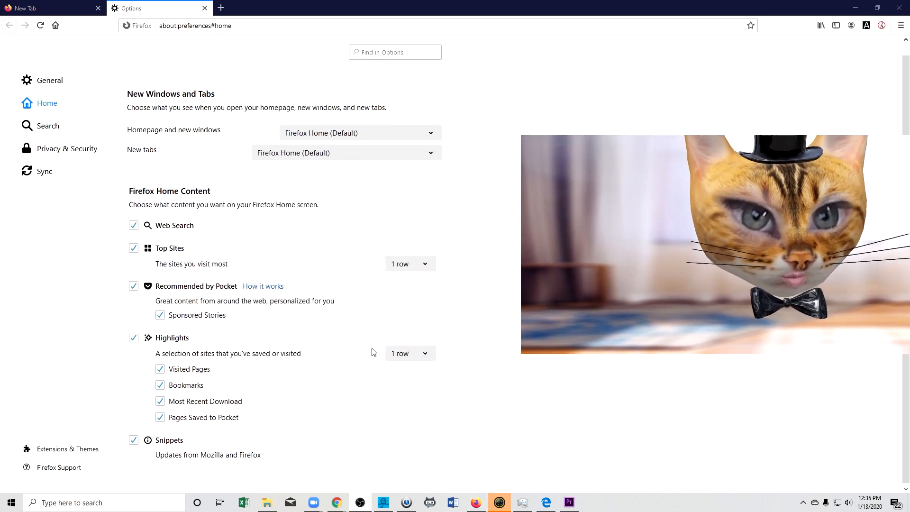
In Firefox's General options, uncheck recommended performance settings and hardware acceleration.
click(49, 79)
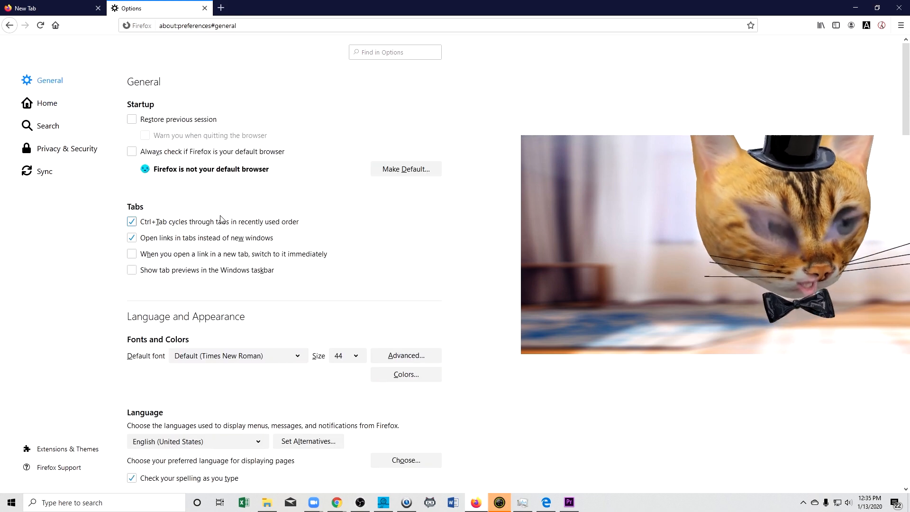
scroll(down, 3)
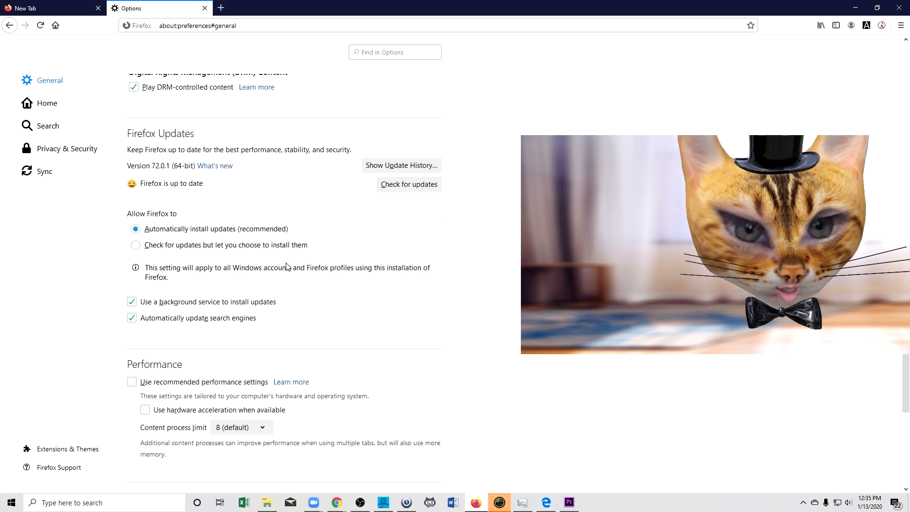
scroll(down, 3)
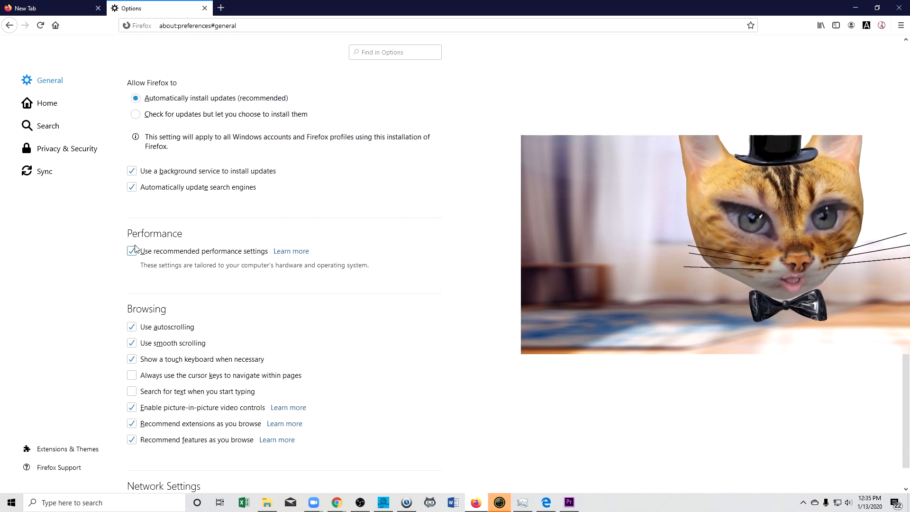
click(131, 250)
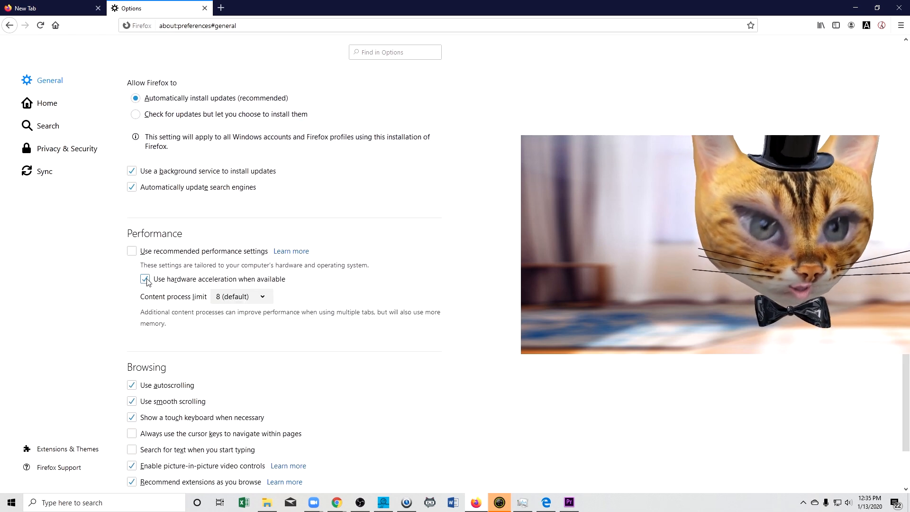
click(145, 279)
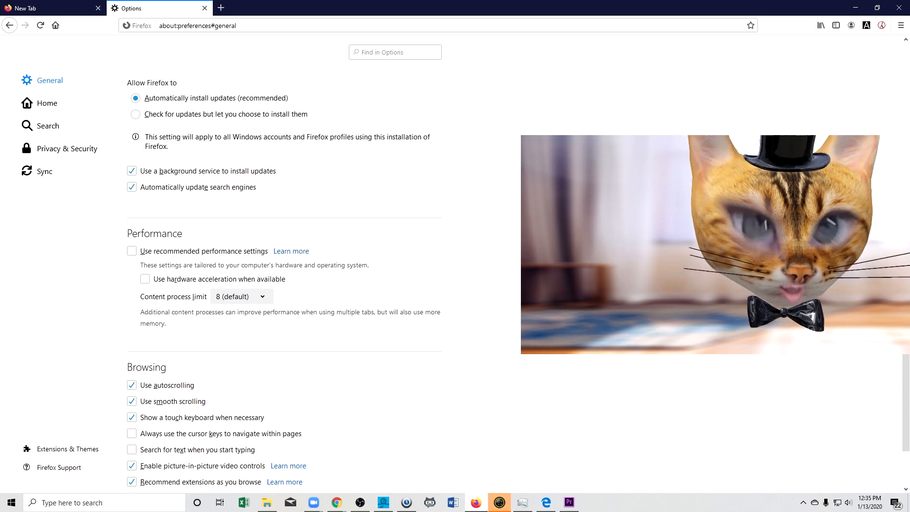
scroll(down, 3)
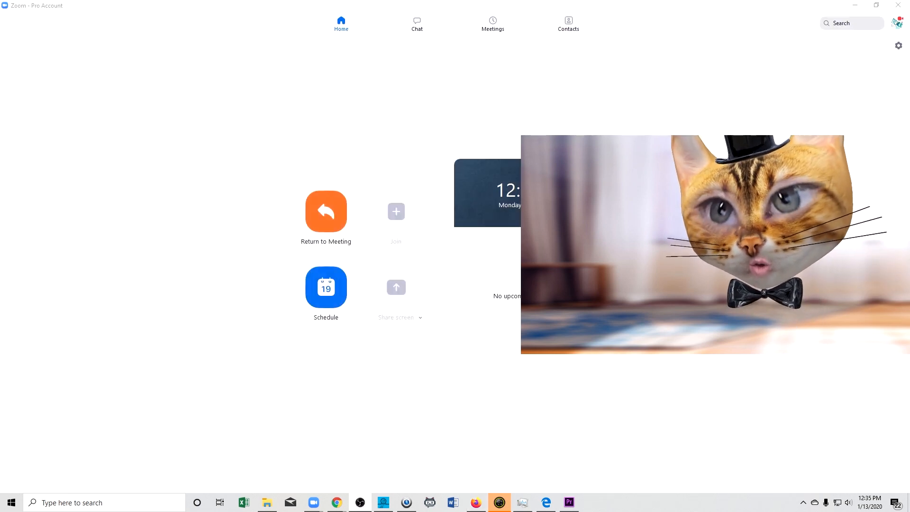
mouse_move(897, 46)
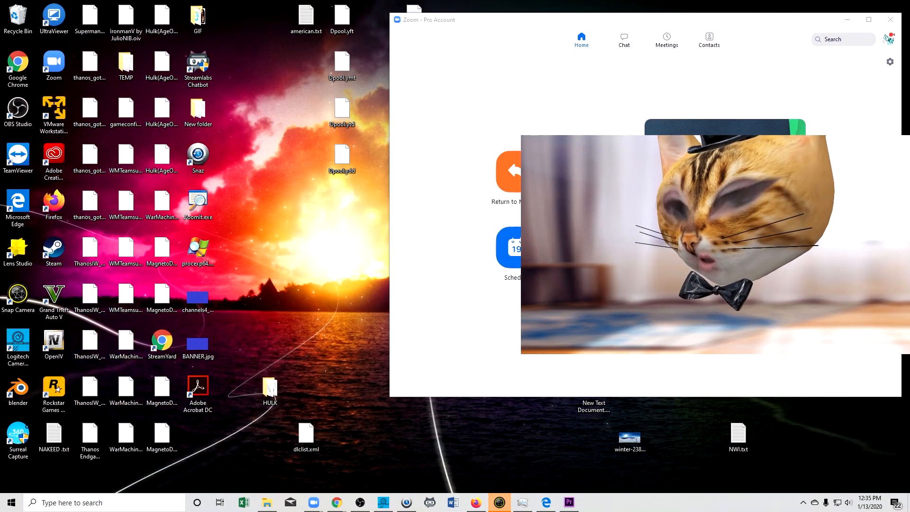
Open the Zoom settings from the resized Zoom window.
click(889, 61)
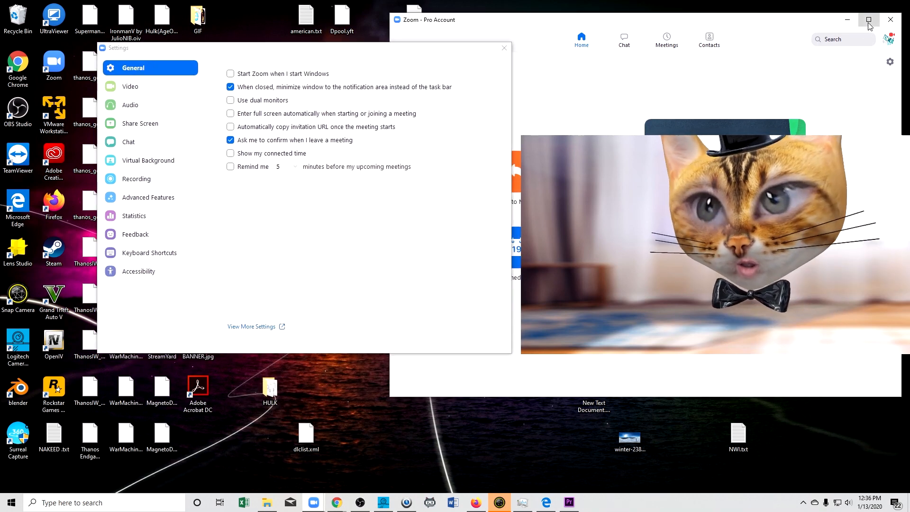
Maximize the Zoom home window to full screen.
click(131, 87)
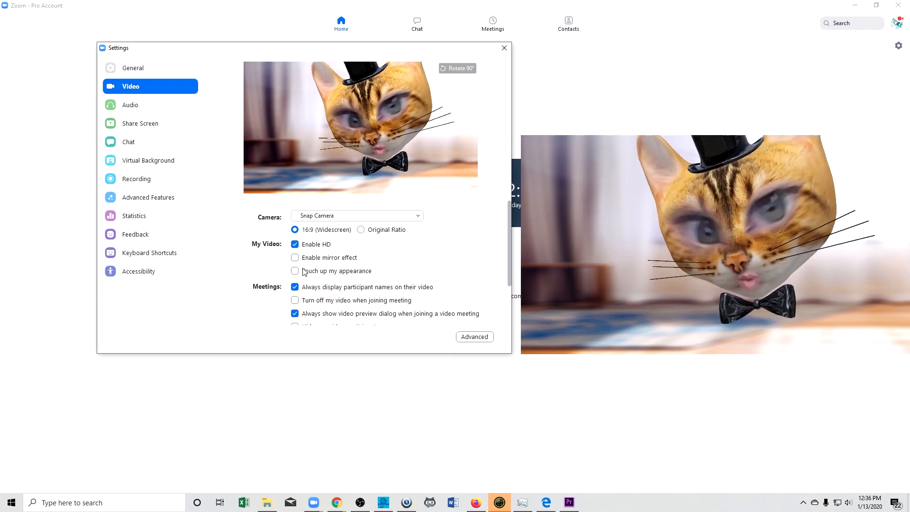
Set Direct Show capturing, disabled post-processing and GDI rendering in Advanced video options.
click(473, 336)
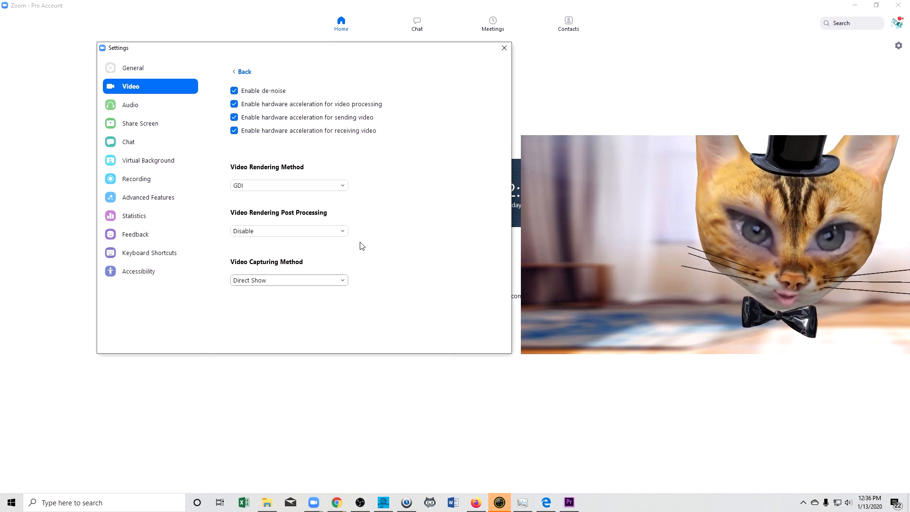
mouse_move(421, 309)
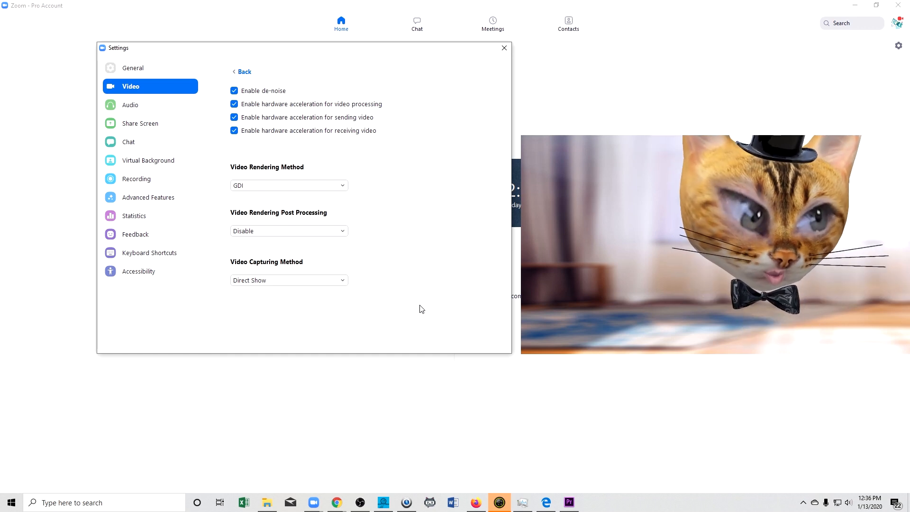
mouse_move(273, 284)
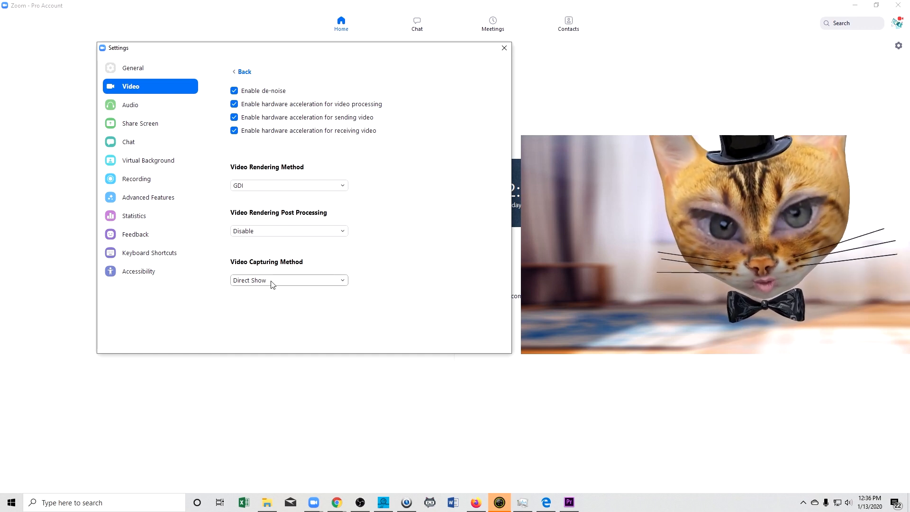
click(288, 280)
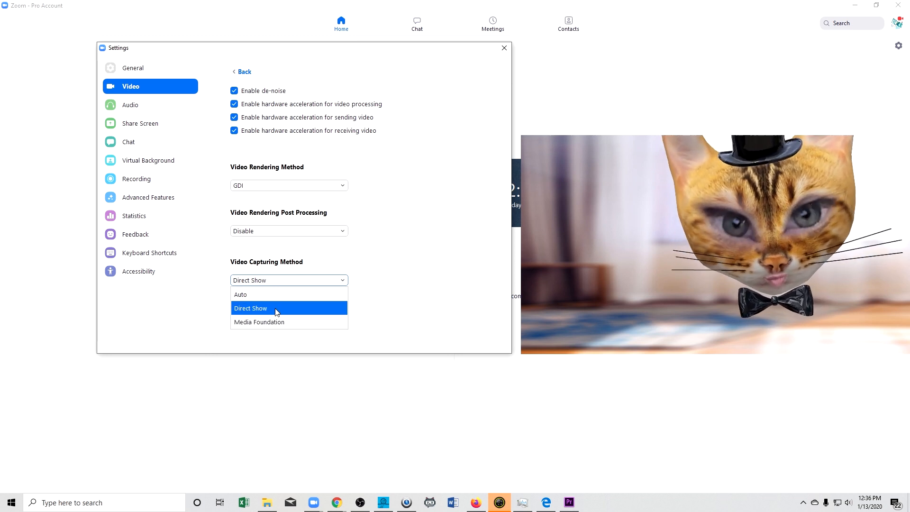
click(288, 231)
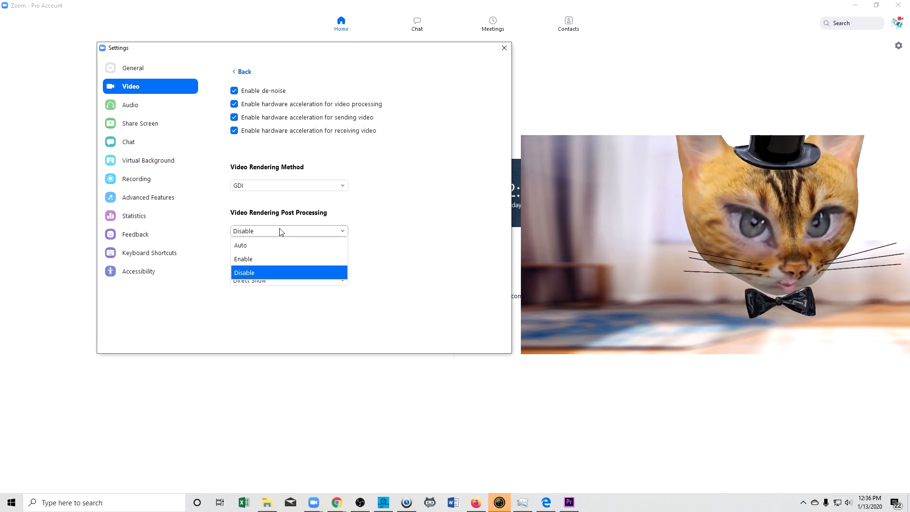
click(244, 272)
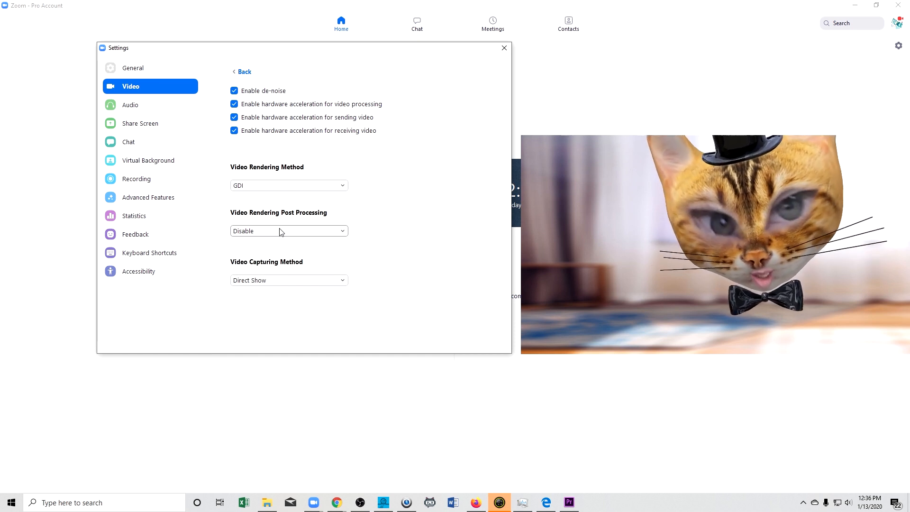
click(288, 185)
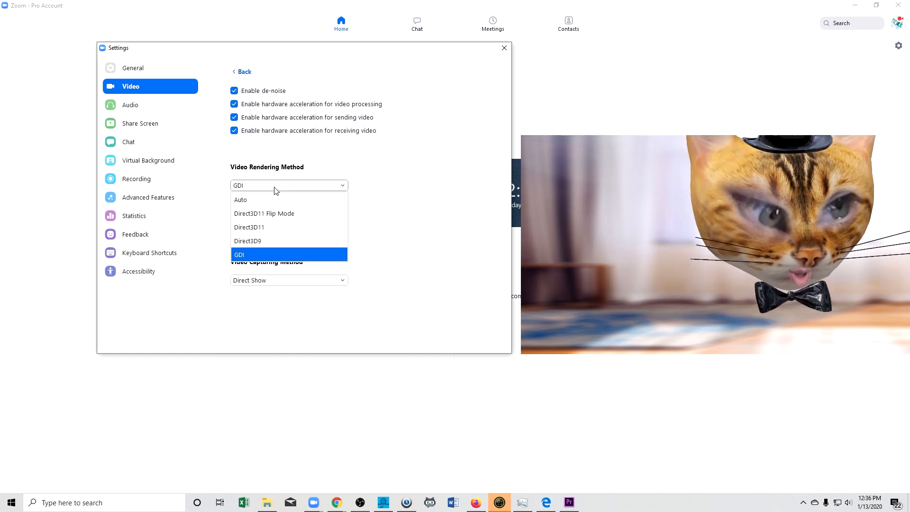
click(238, 254)
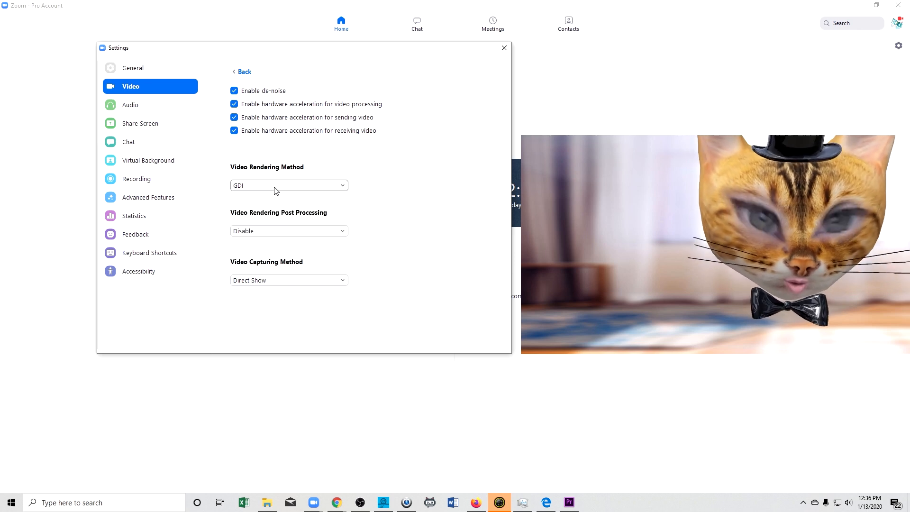
mouse_move(167, 70)
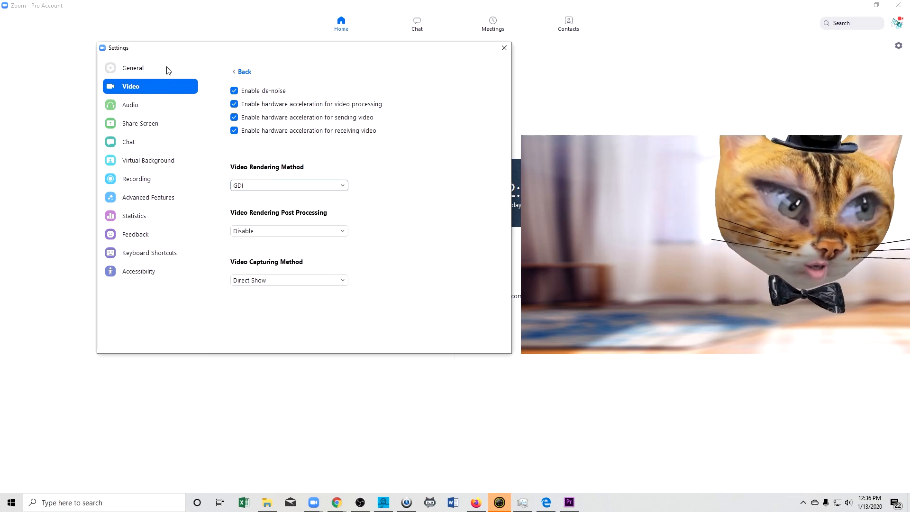
Go back from Advanced to the main Video settings page.
click(242, 71)
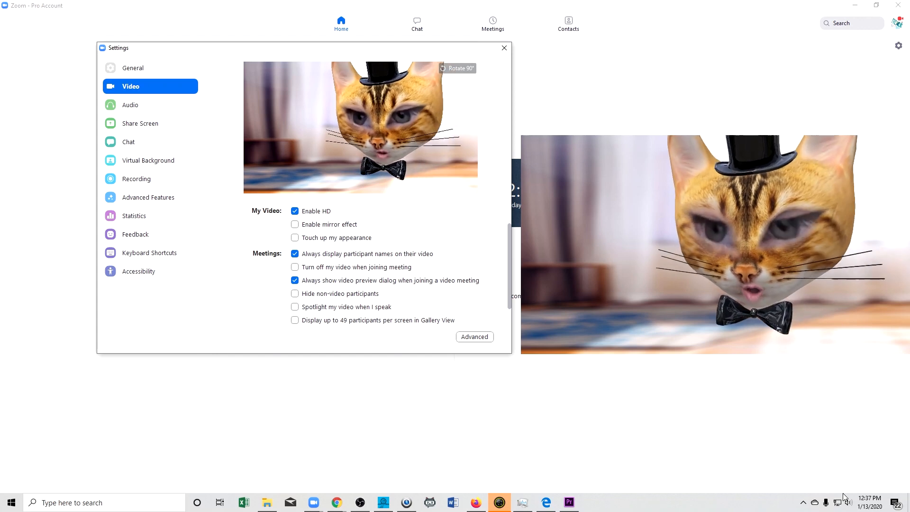
Right-click the Zoom tray icon among the hidden taskbar icons.
click(802, 501)
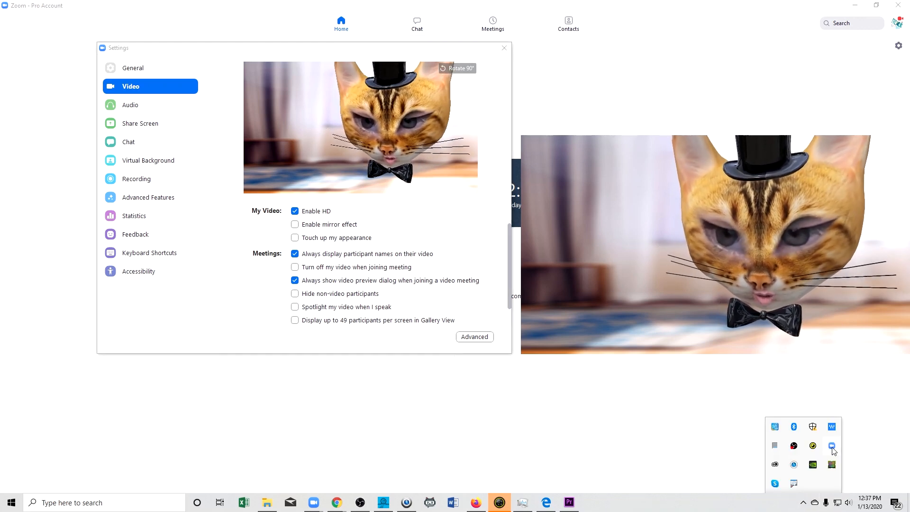
right_click(832, 445)
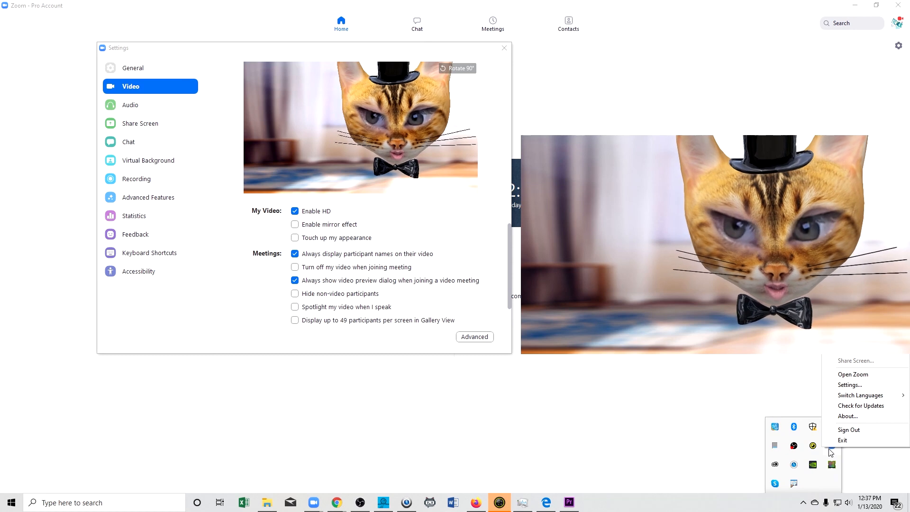
mouse_move(874, 405)
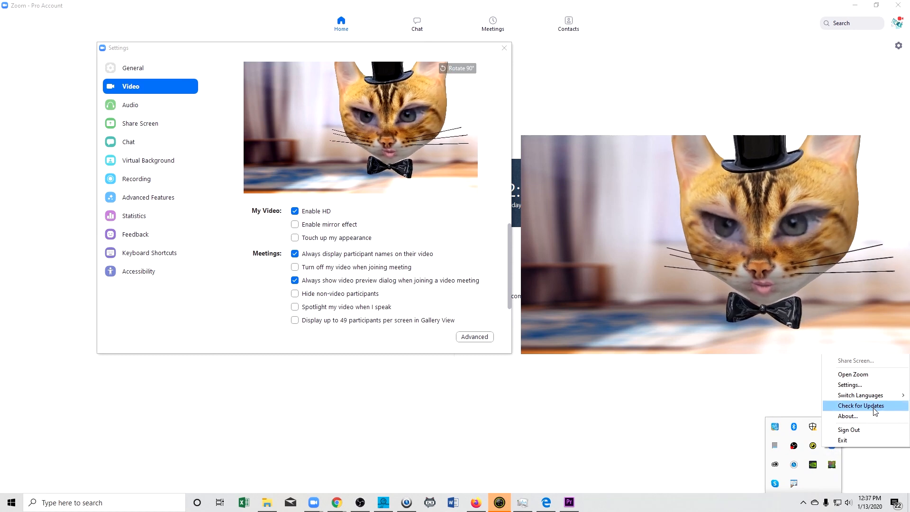